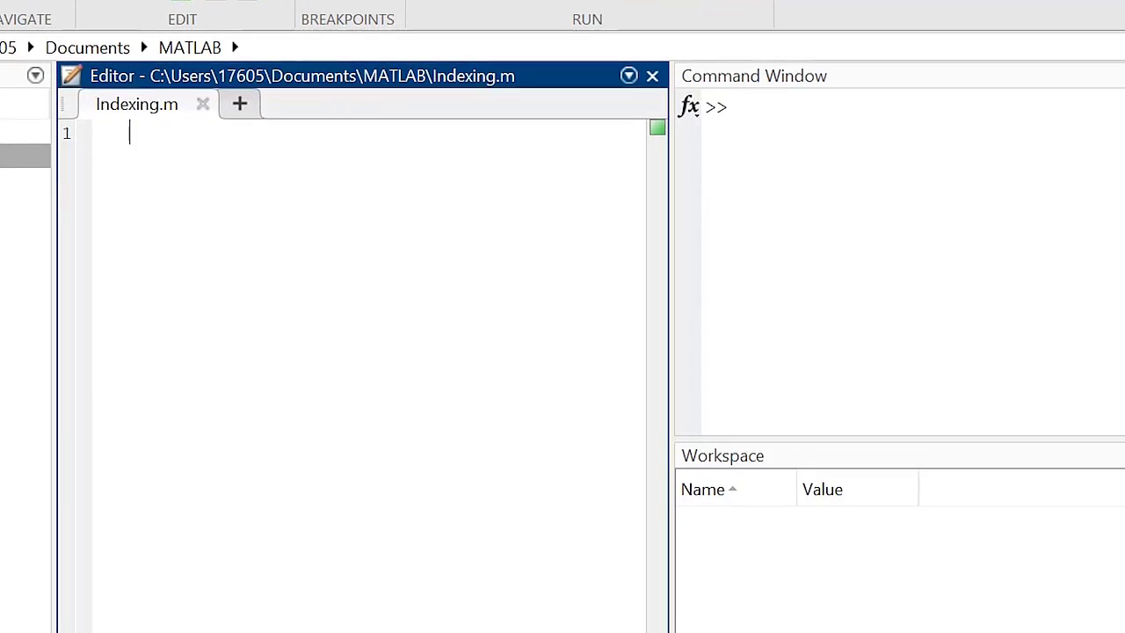
# Step: Define M = magic(4) in Indexing.m and run it to display the 4x4 magic square
pyautogui.write('M=magic(4')
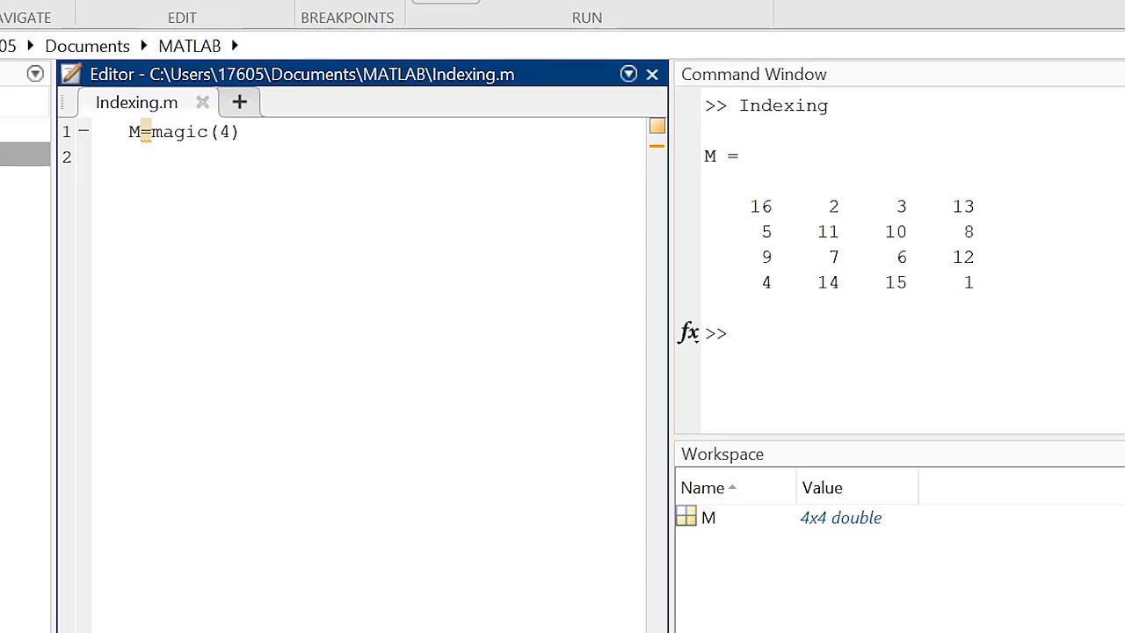
pyautogui.click(130, 157)
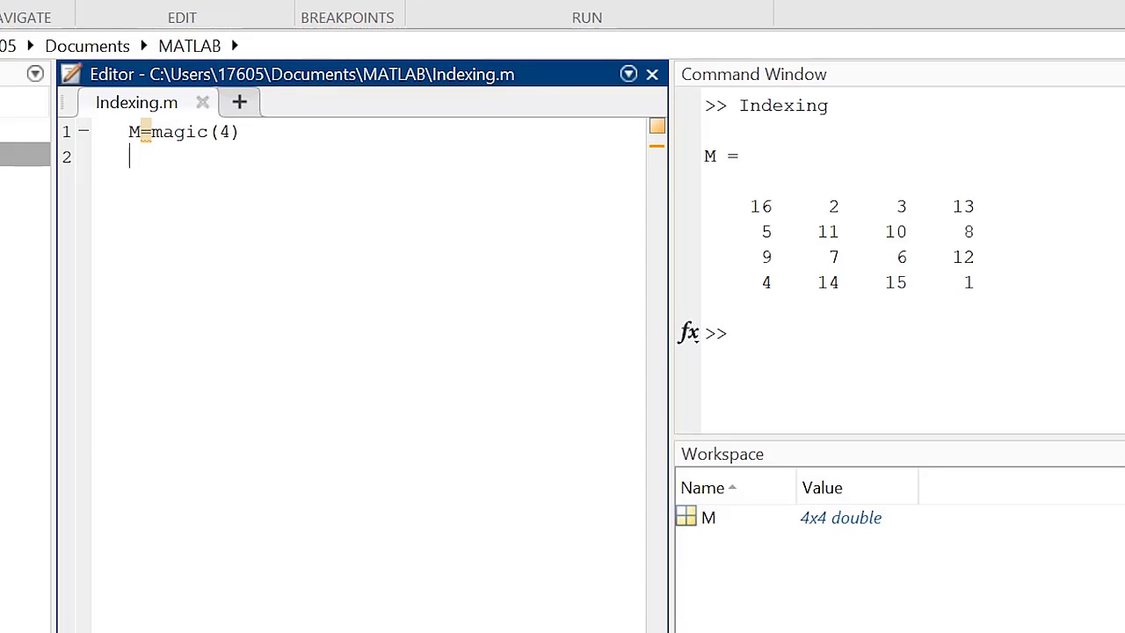
# Step: Add M(3,1) on a new line so the script returns 9 from row 3, column 1
pyautogui.press('enter')
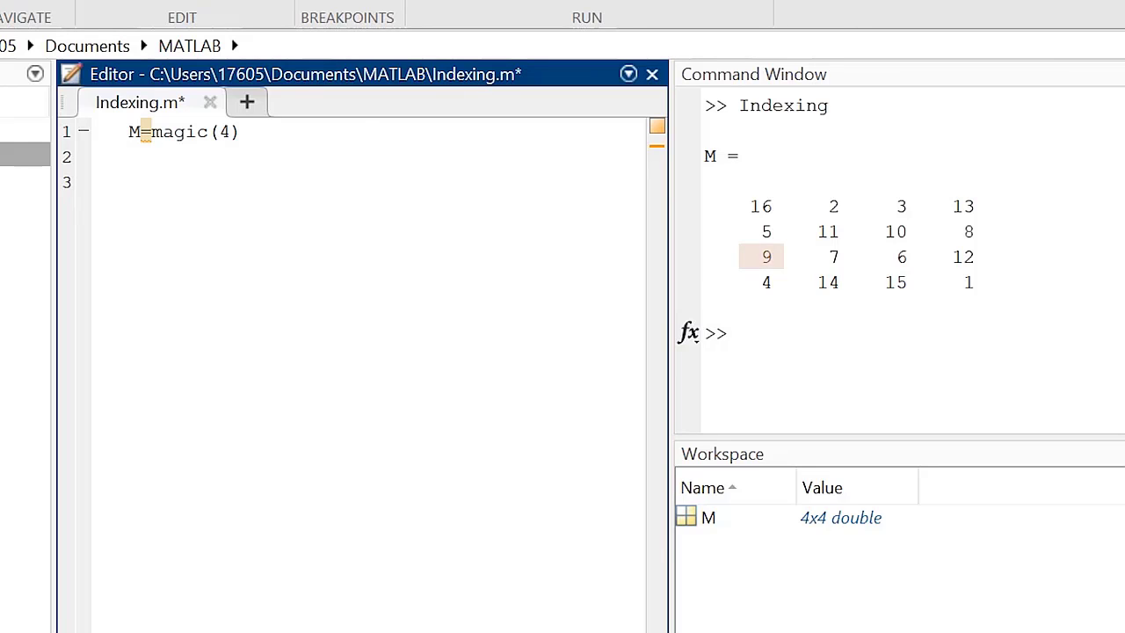
pyautogui.write('M')
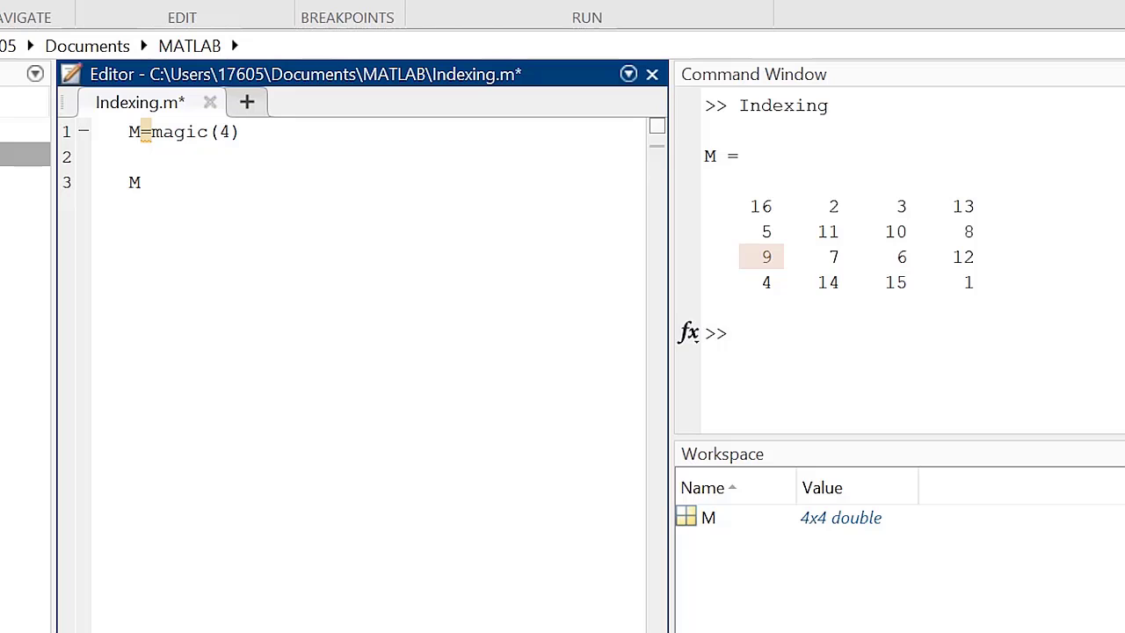
pyautogui.write('(')
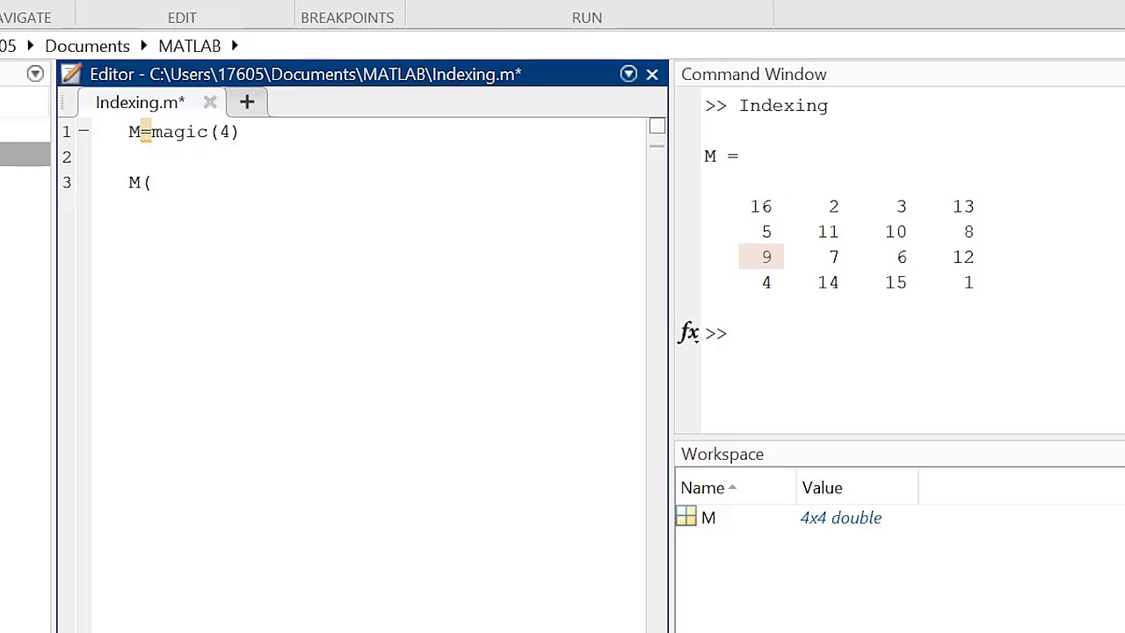
pyautogui.write('3,1')
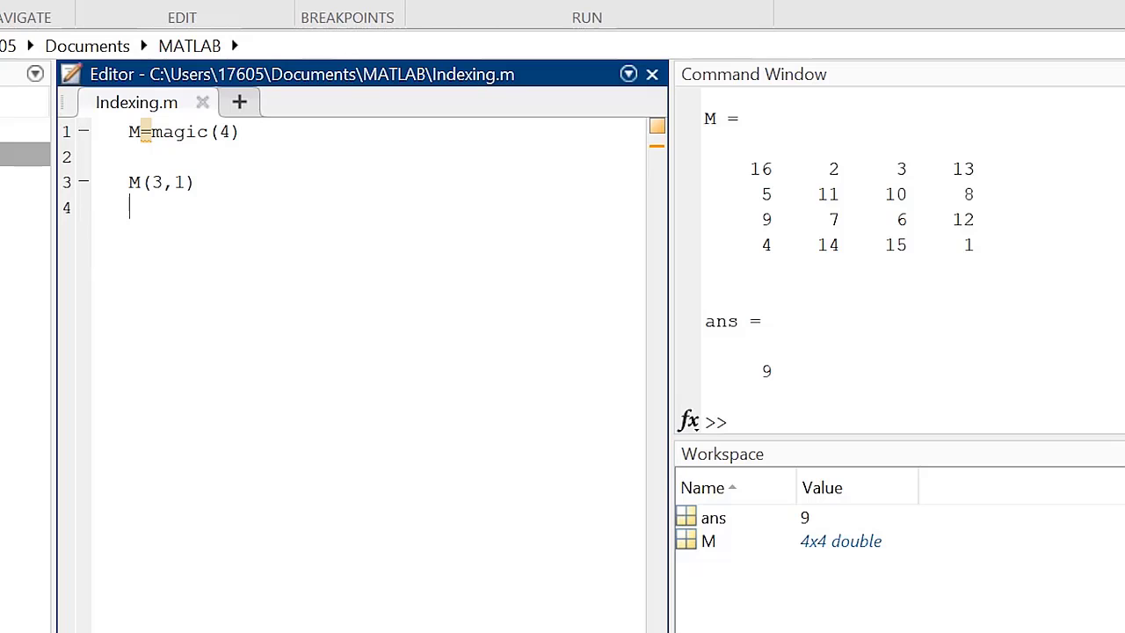
# Step: Delete the column index 1 from M(3,1), leaving M(3,) ready for a new column index
pyautogui.doubleClick(179, 181)
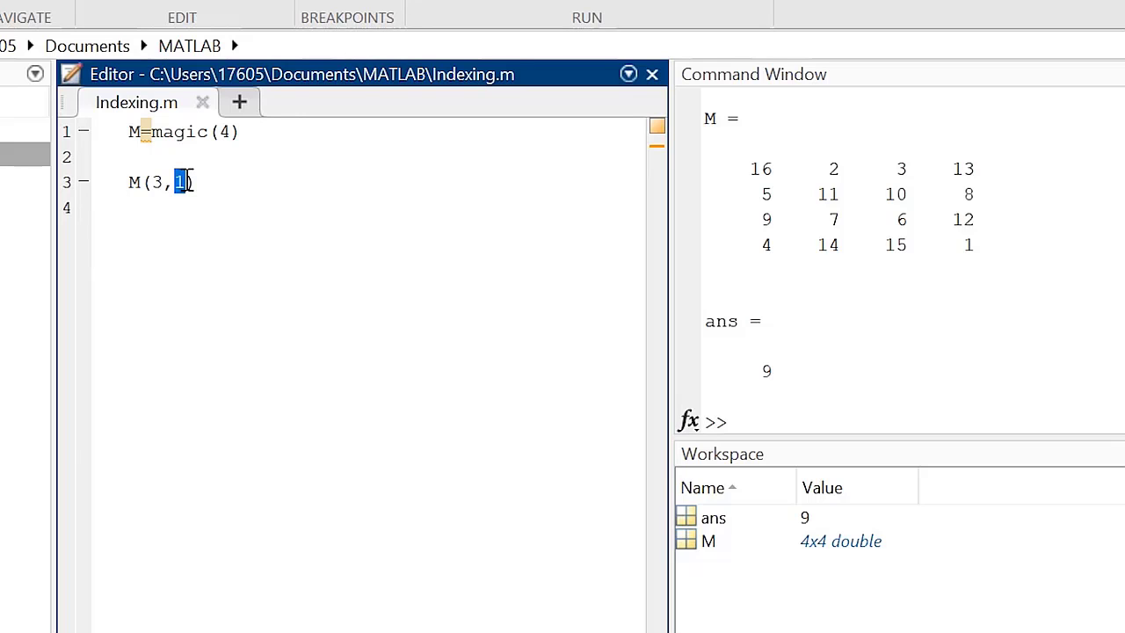
pyautogui.press('Backspace')
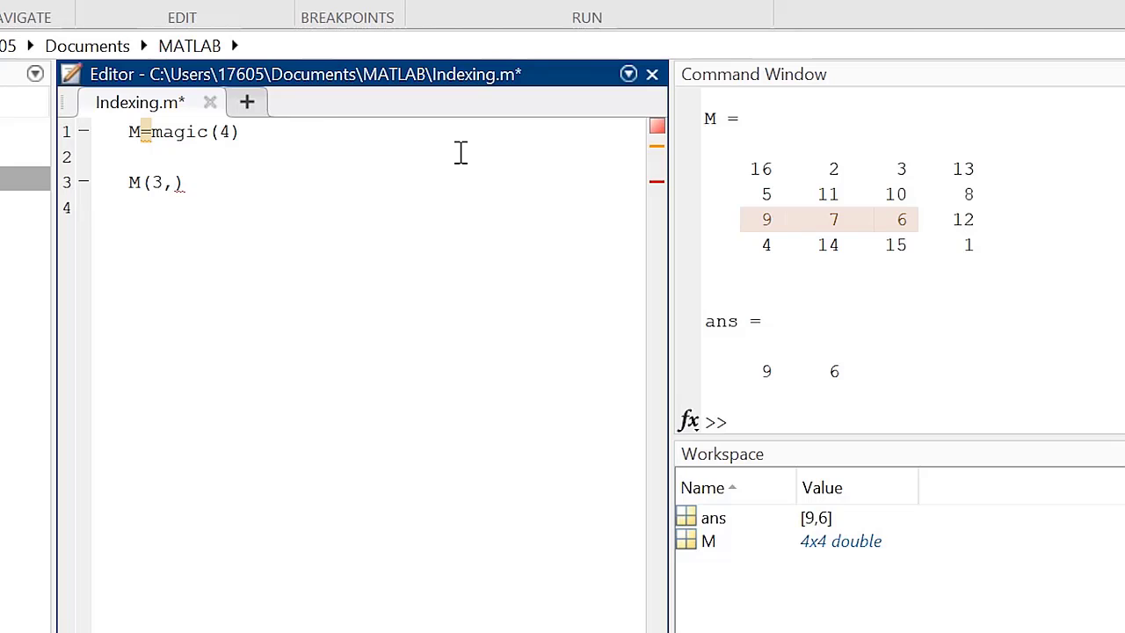
# Step: Rewrite the column index as 1:4 so M(3,1:4) returns the third row 9 7 6 12
pyautogui.write('1')
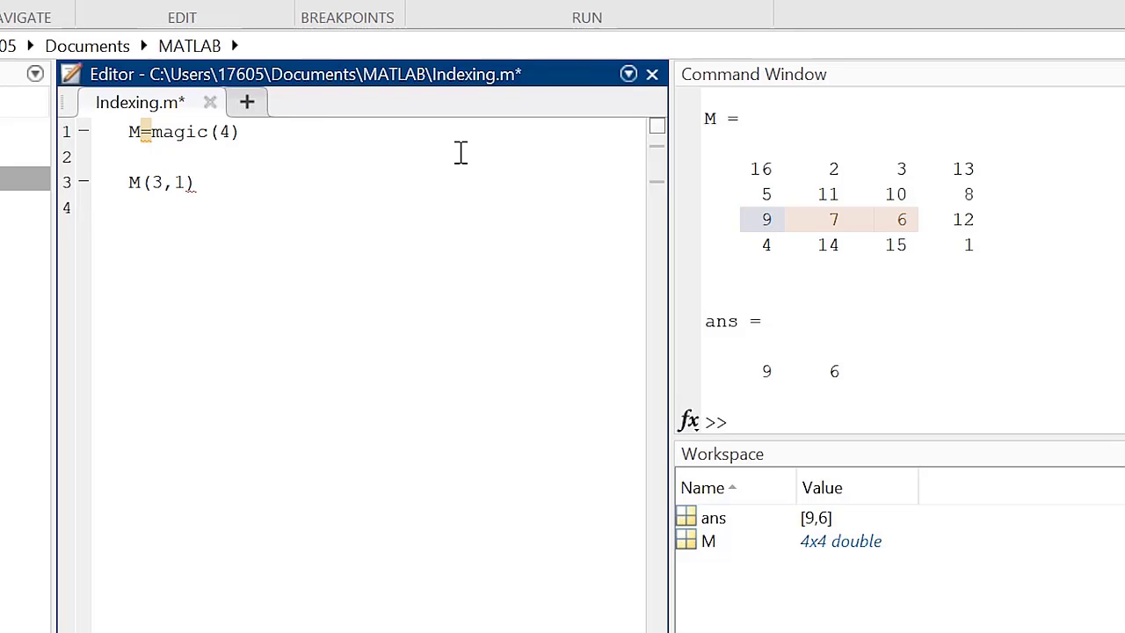
pyautogui.write(':3')
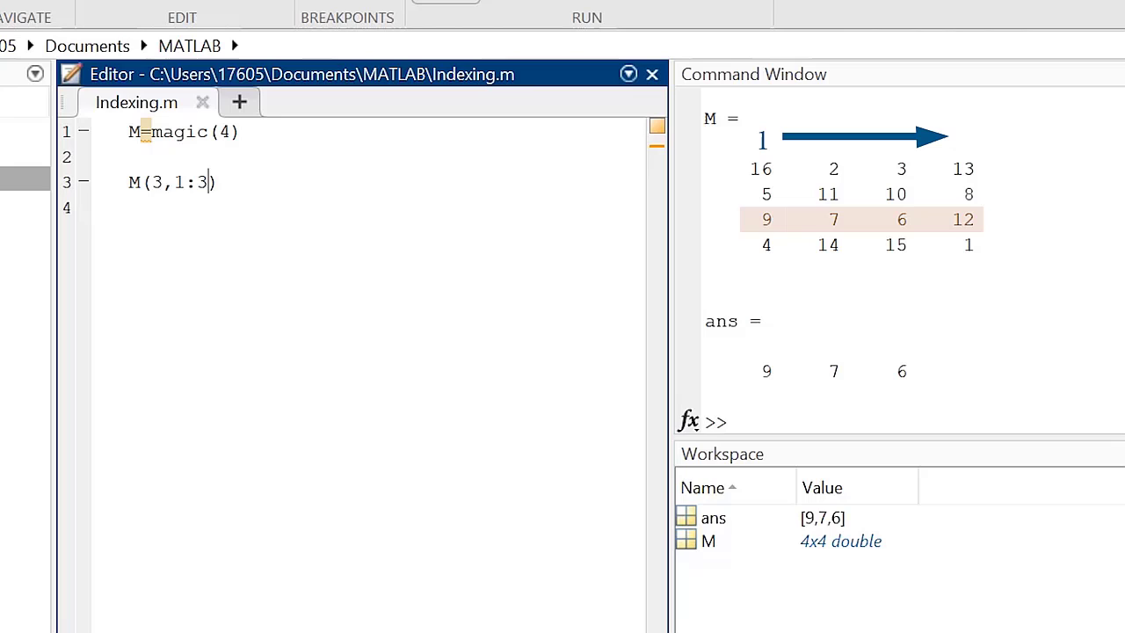
pyautogui.press('BackSpace')
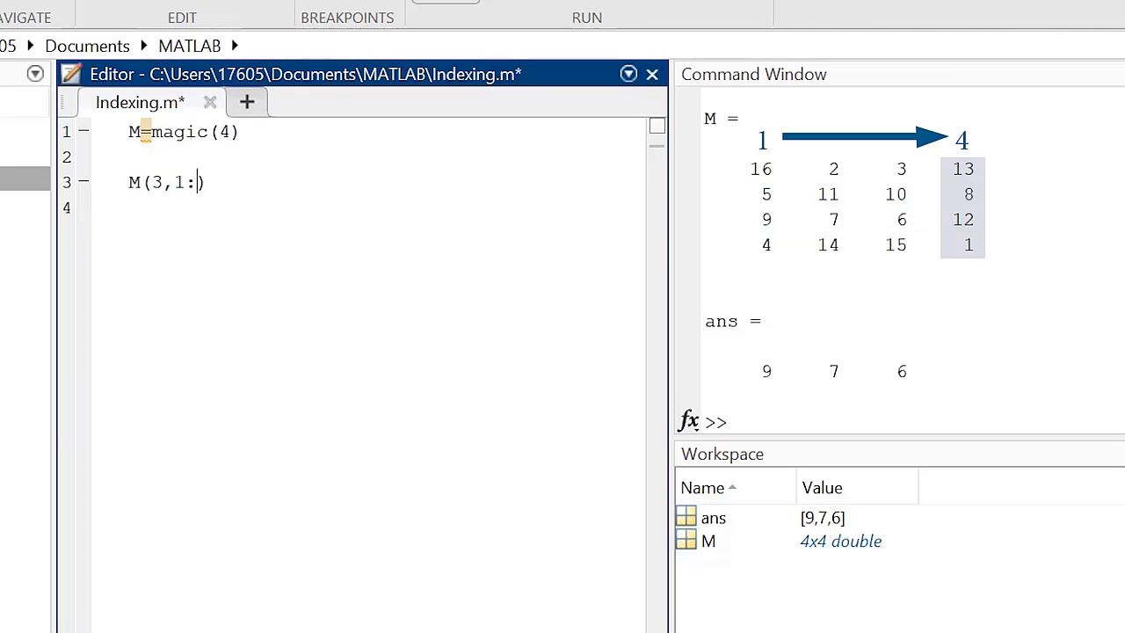
pyautogui.write('4)')
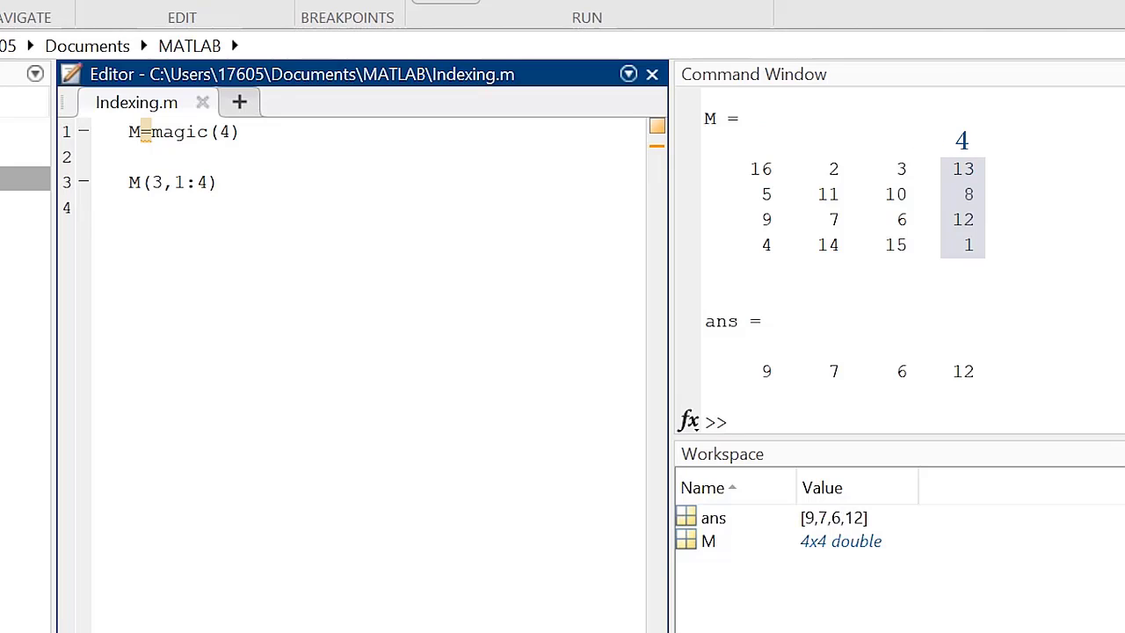
# Step: Replace the explicit 4 with end so the line reads M(3,1:end)
pyautogui.write('e')
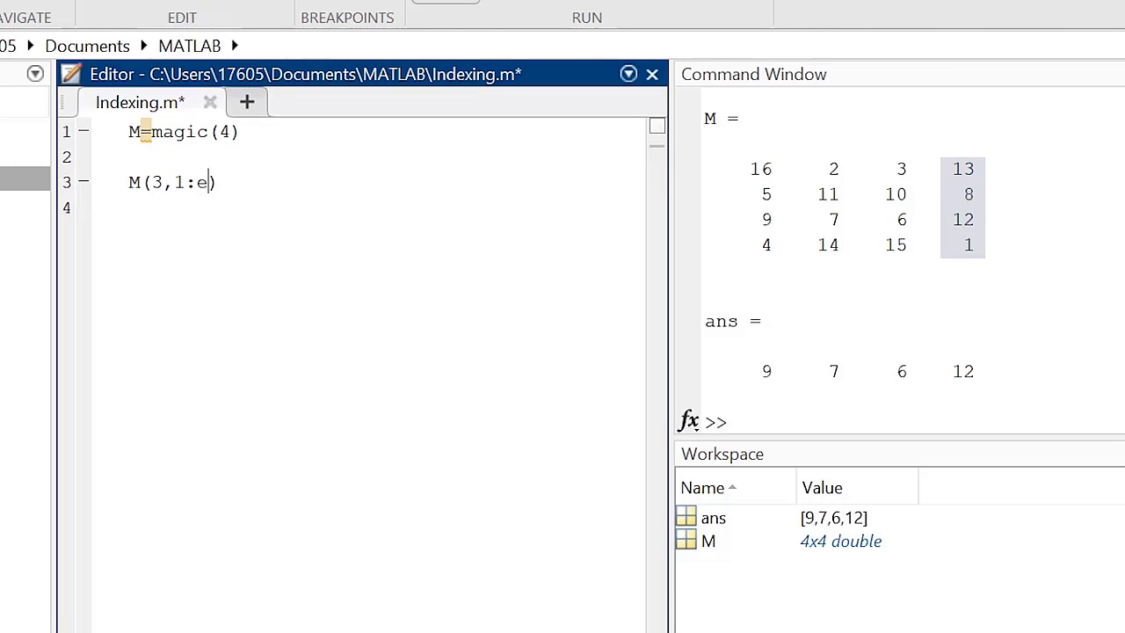
pyautogui.write('nd')
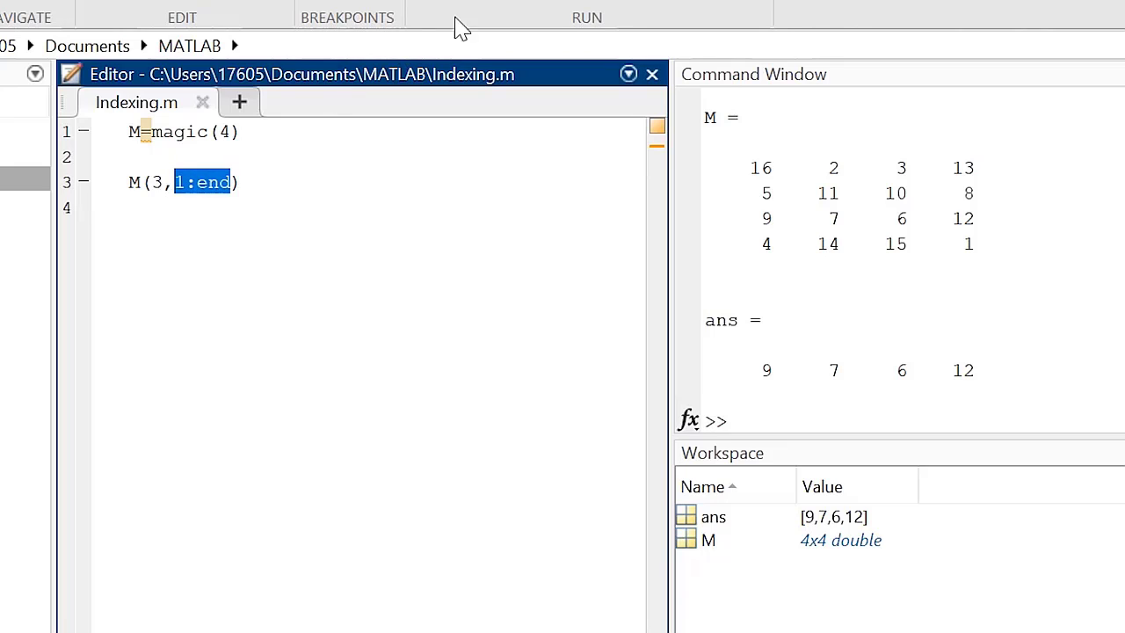
# Step: Shorten the row index to M(3,:) and add M(:,[1,end]) for the first and last columns
pyautogui.write(':')
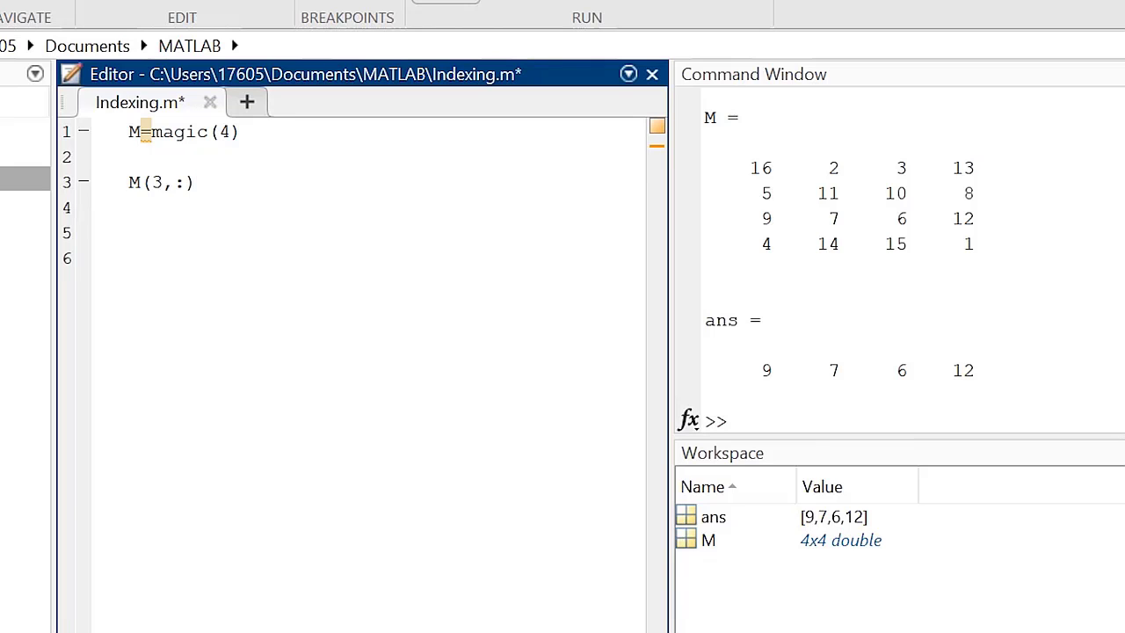
pyautogui.write('M(:,[1')
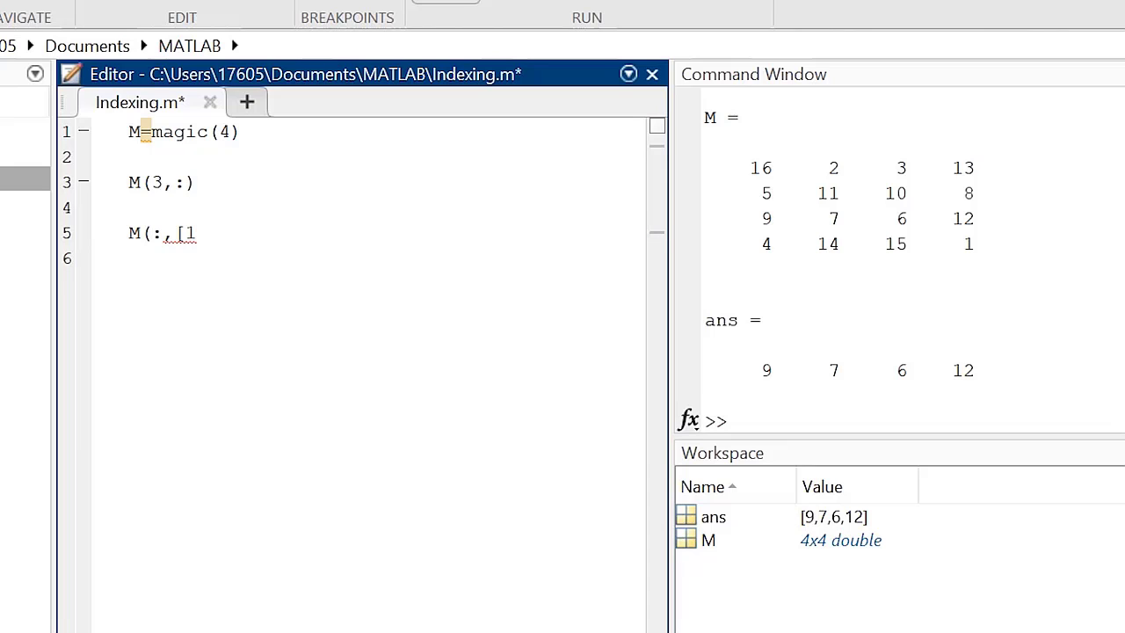
pyautogui.write(',end]')
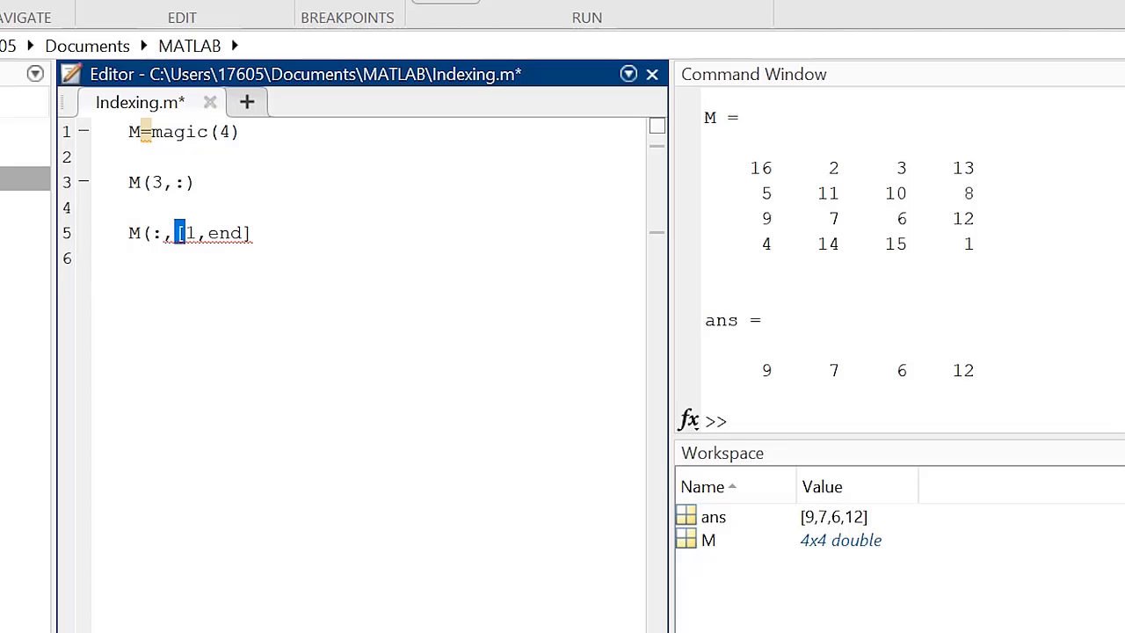
pyautogui.write(')')
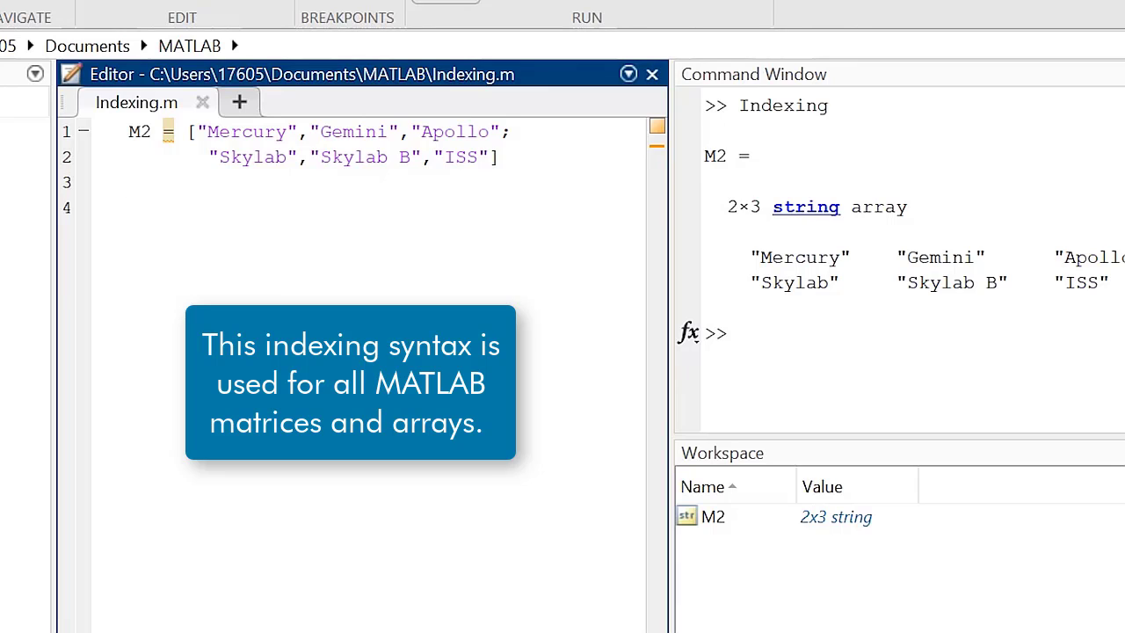
# Step: Add M2(:,2) beneath the string array to select its second column
pyautogui.write('M2 (')
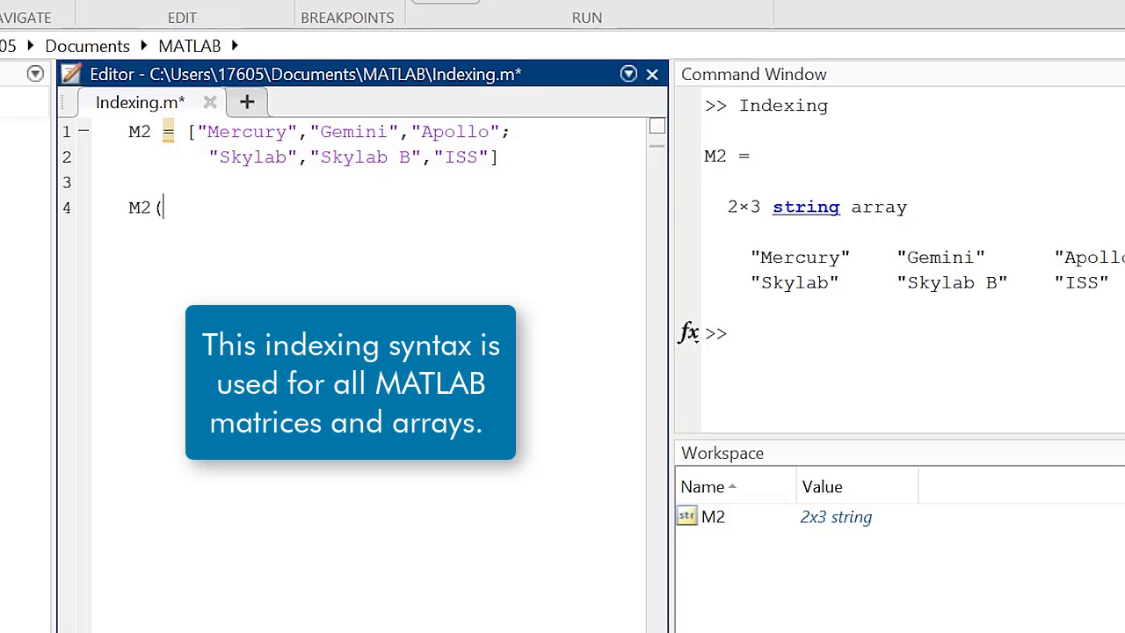
pyautogui.write(':,2)')
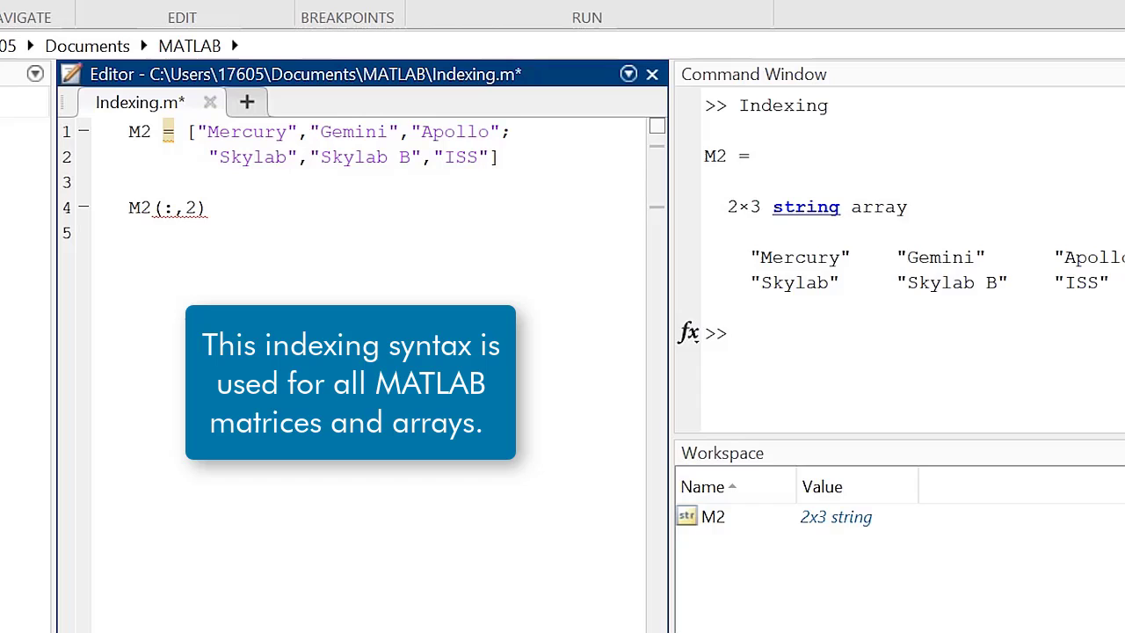